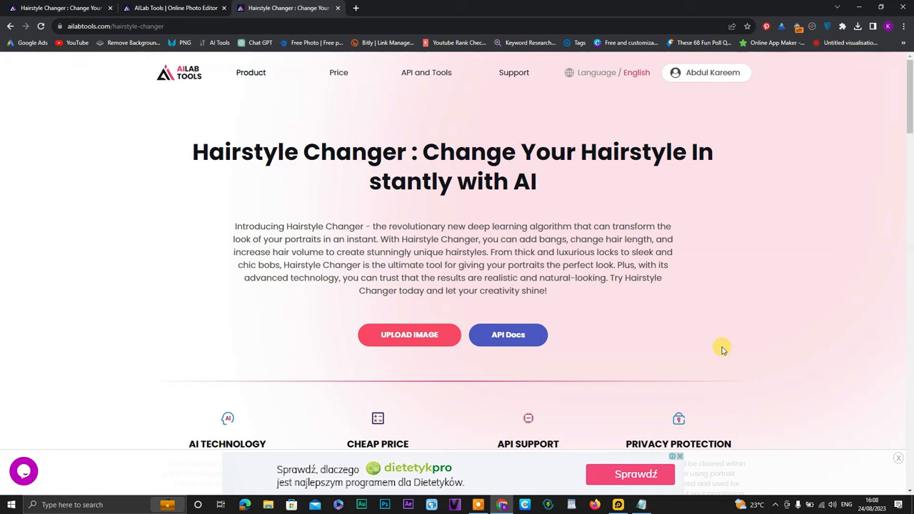
{"action": "mouse_move", "coordinate": [568, 68]}
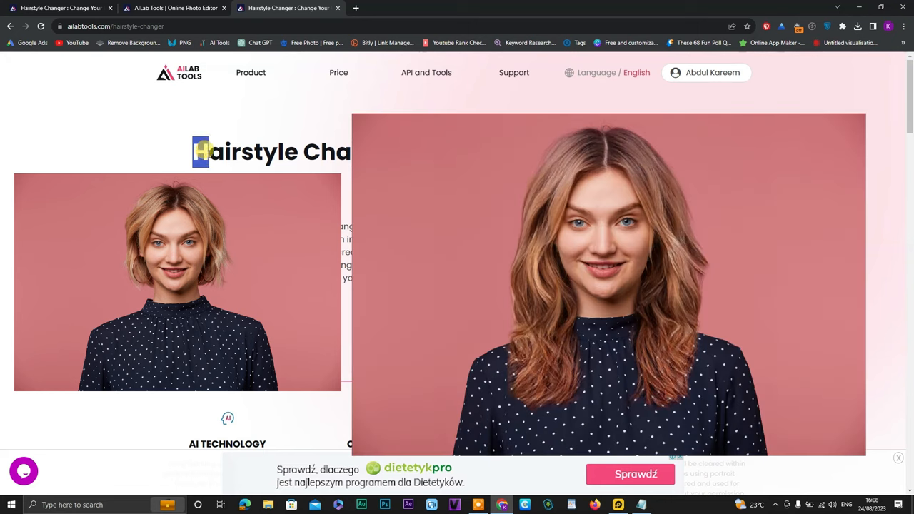
Launch the online photo editor via UPLOAD IMAGE to bring in a portrait.
{"action": "left_click", "coordinate": [307, 158]}
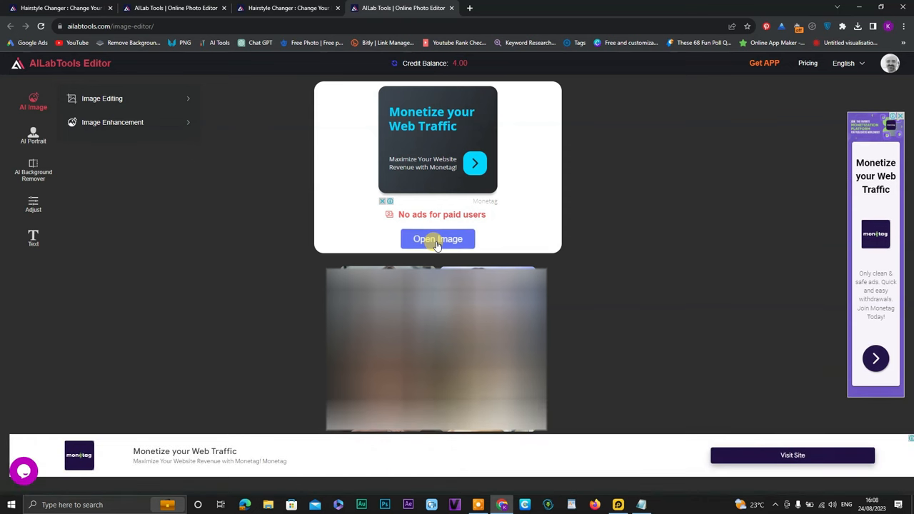
Load the short-haired blonde portrait 'Hair Style 2' from the Desktop into the editor.
{"action": "left_click", "coordinate": [437, 239]}
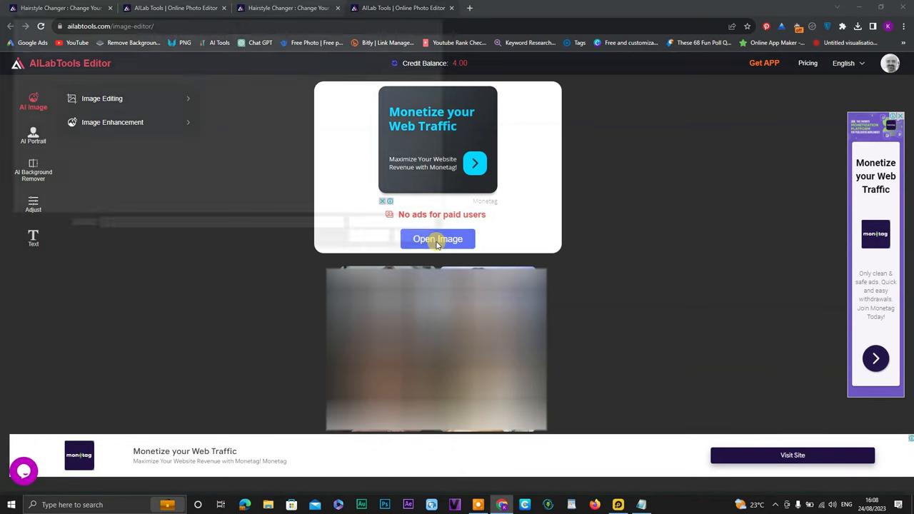
{"action": "left_click", "coordinate": [436, 238]}
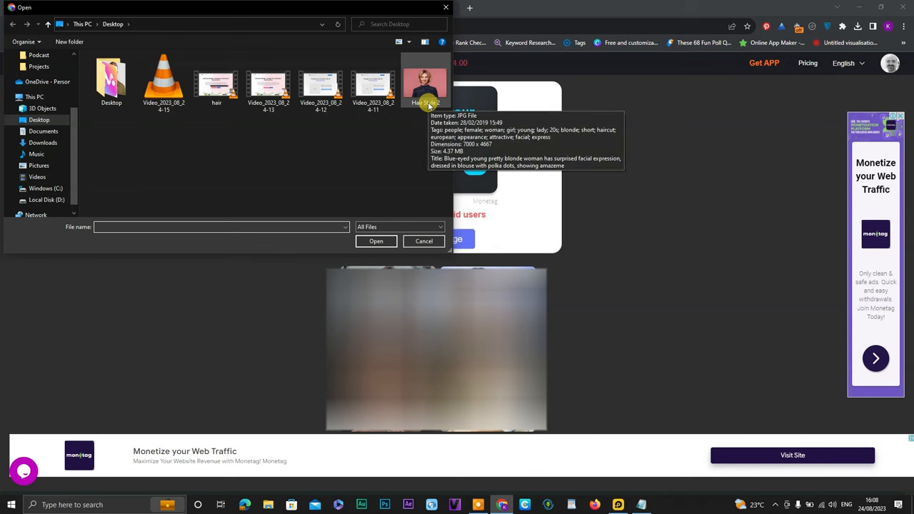
{"action": "left_click", "coordinate": [426, 80]}
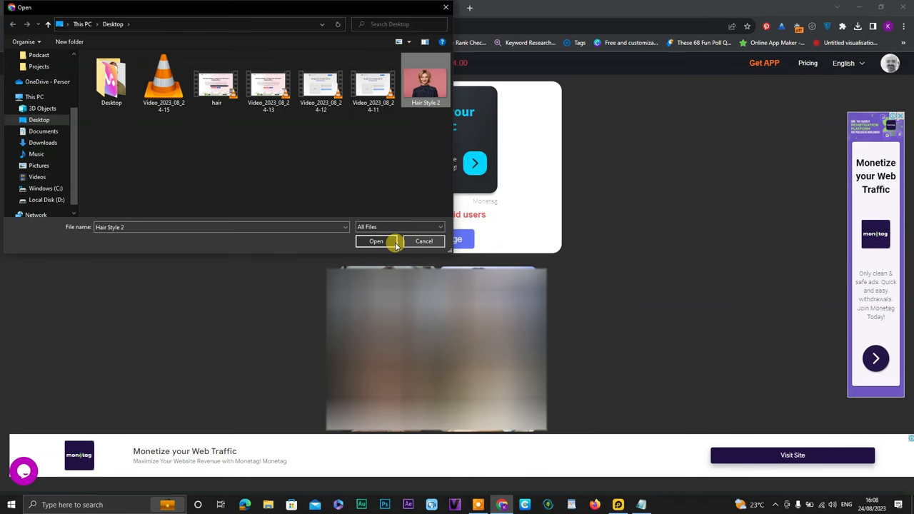
{"action": "left_click", "coordinate": [376, 240]}
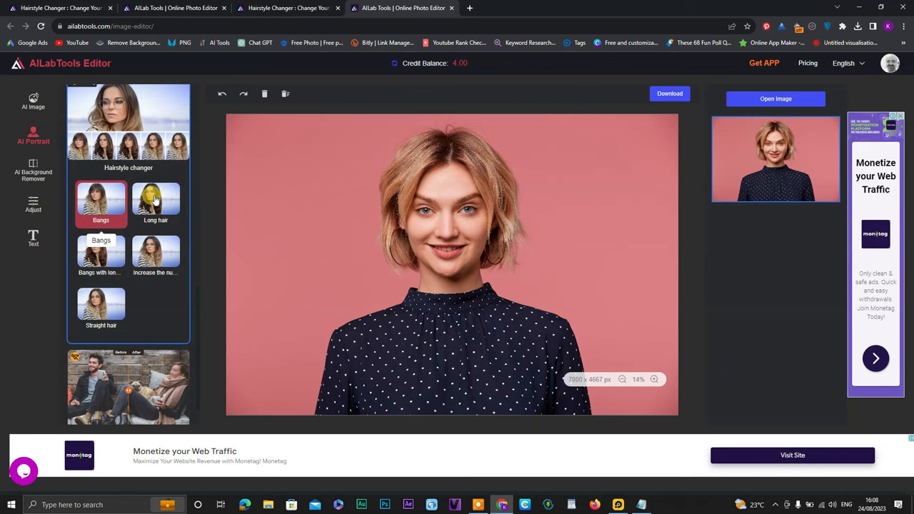
{"action": "mouse_move", "coordinate": [100, 312]}
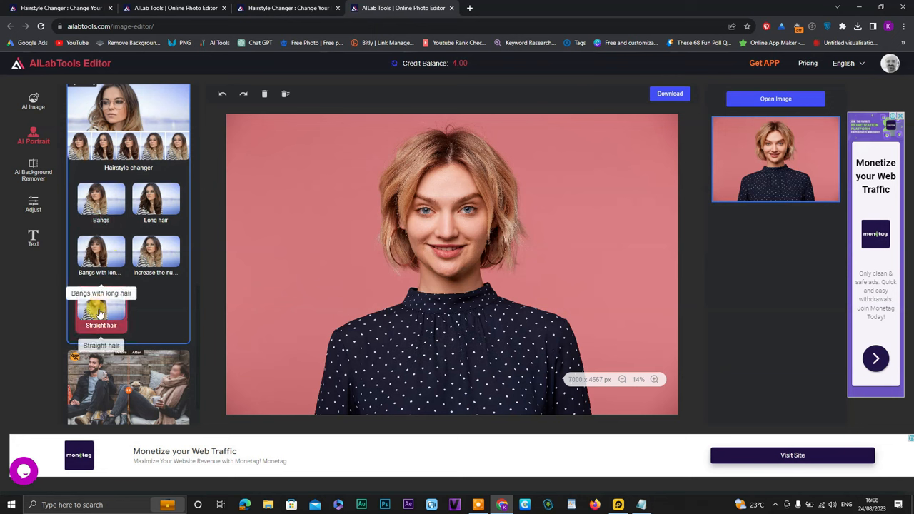
{"action": "mouse_move", "coordinate": [156, 203]}
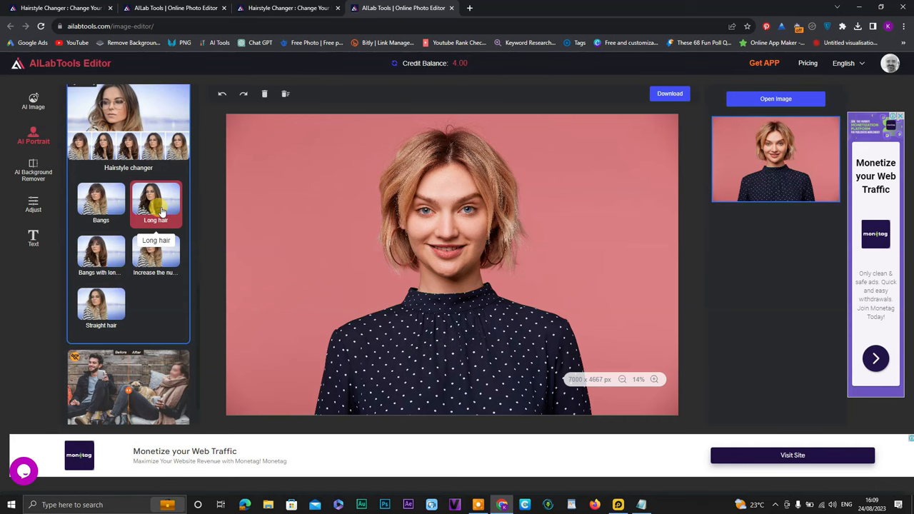
Apply the Long hair preset, confirming Use Now and the resize to 4096×2730 so AI parsing starts.
{"action": "left_click", "coordinate": [156, 203]}
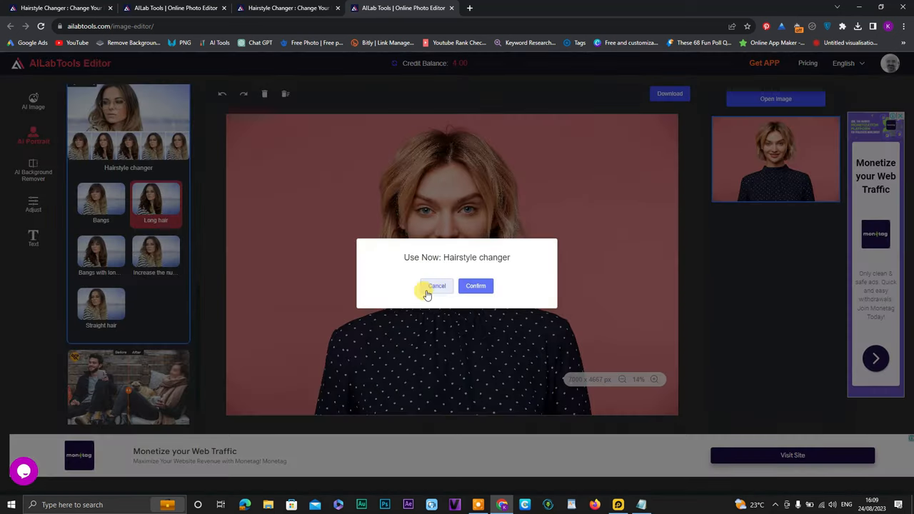
{"action": "left_click", "coordinate": [475, 286]}
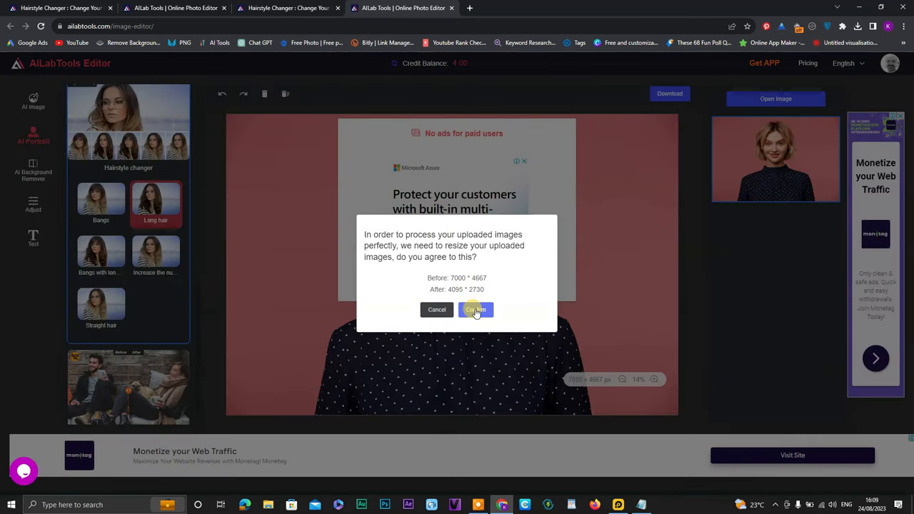
{"action": "left_click", "coordinate": [474, 309]}
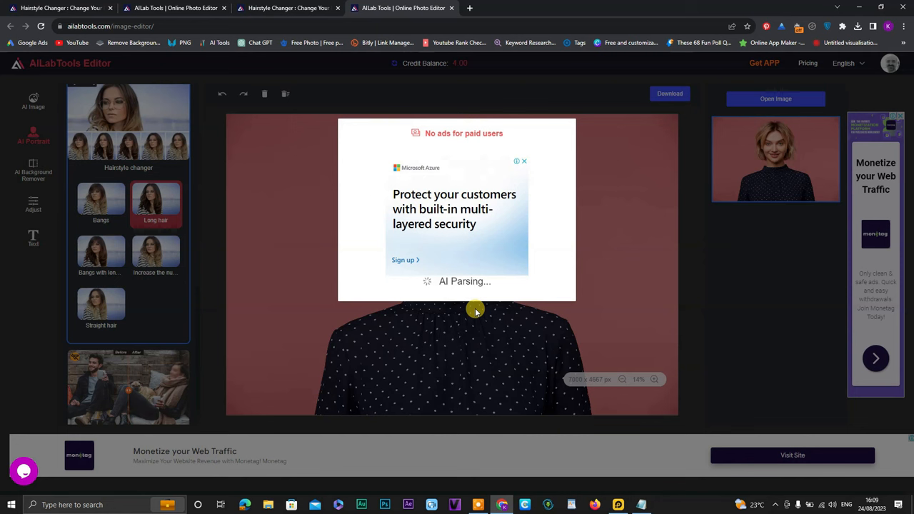